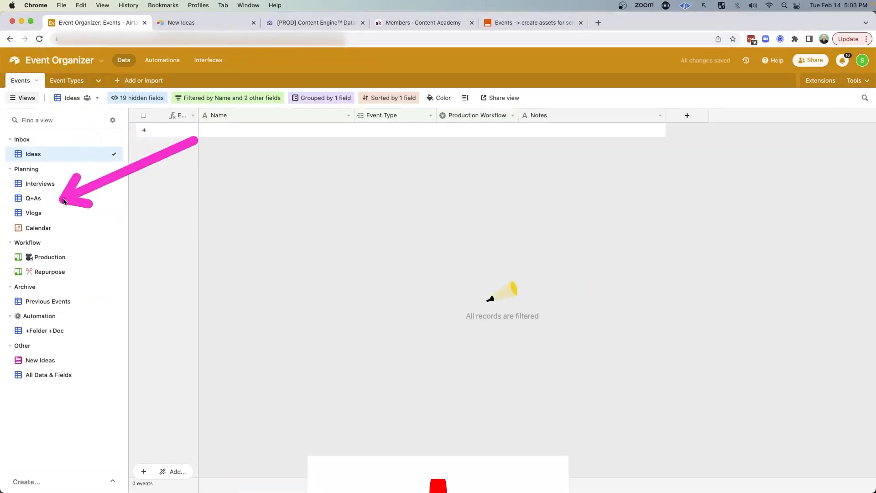
# Step: Browse the Content Engine Database's All Content records, then move on to the Content Academy classroom
pyautogui.click(312, 21)
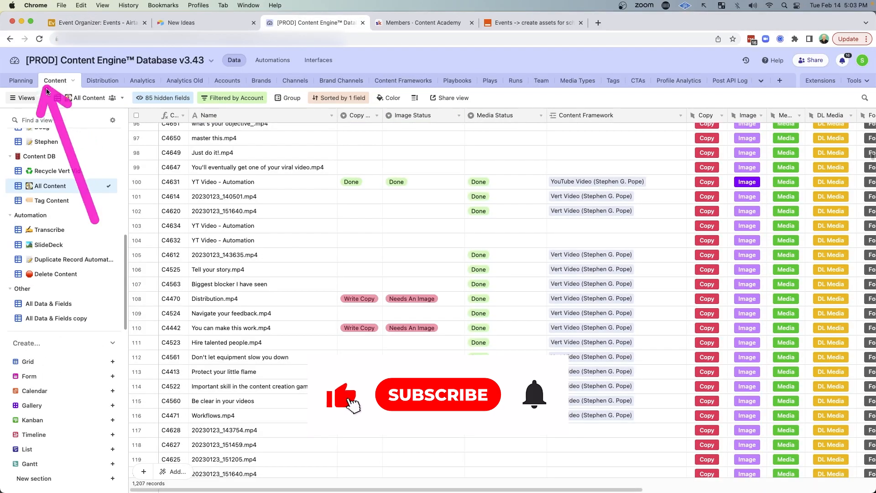
pyautogui.scroll(-3)
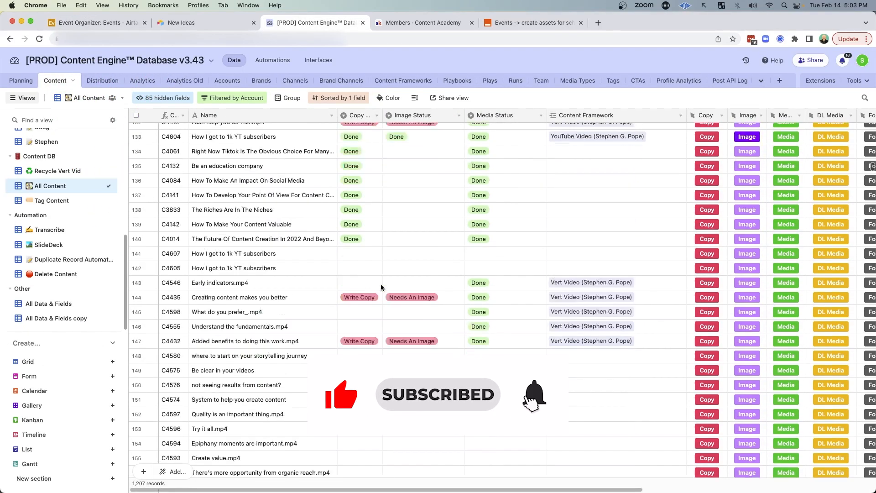
pyautogui.scroll(-3)
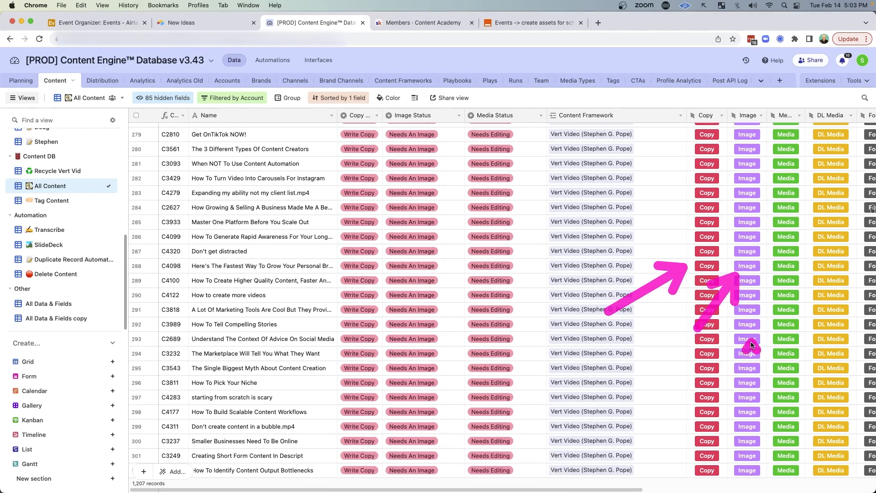
pyautogui.click(423, 23)
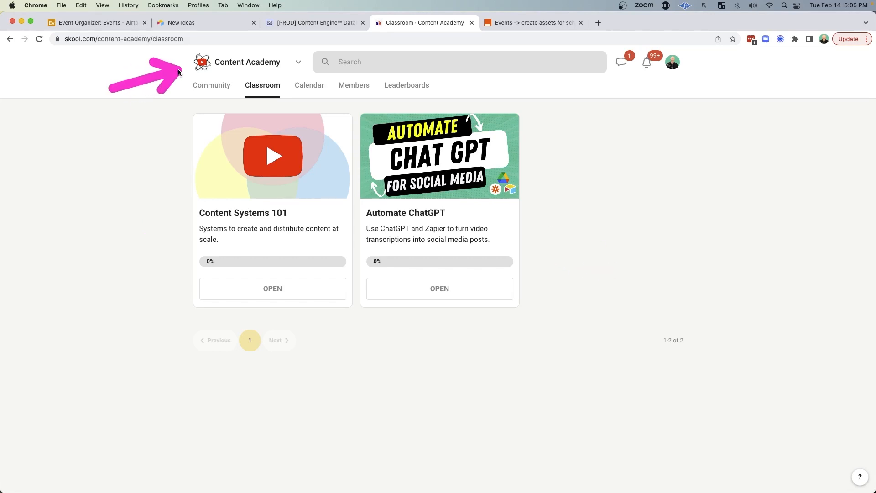
pyautogui.moveTo(157, 57)
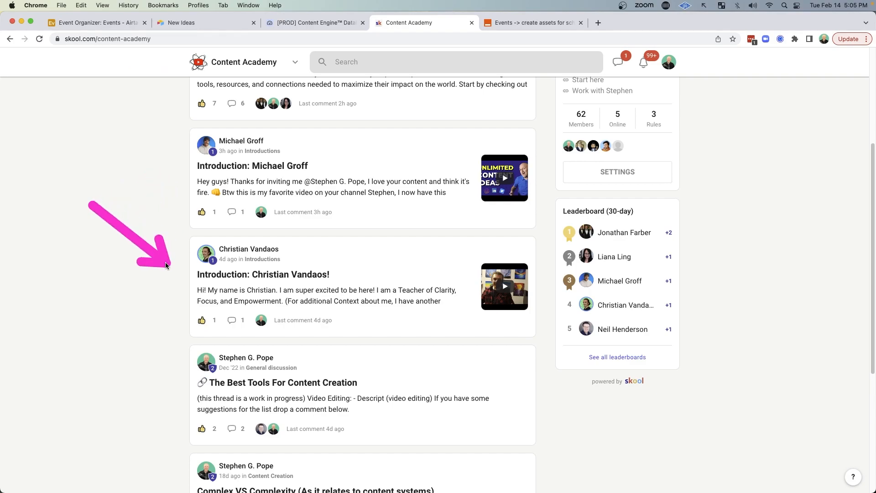
# Step: Return from the Skool community feed to the Event Organizer base
pyautogui.click(100, 22)
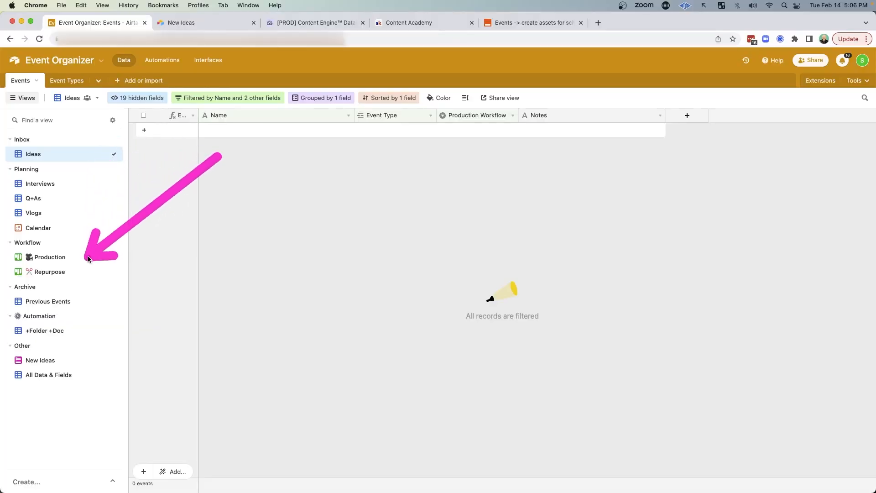
# Step: Tour the sidebar workflow views, ending on All Data & Fields with 12 events
pyautogui.click(47, 374)
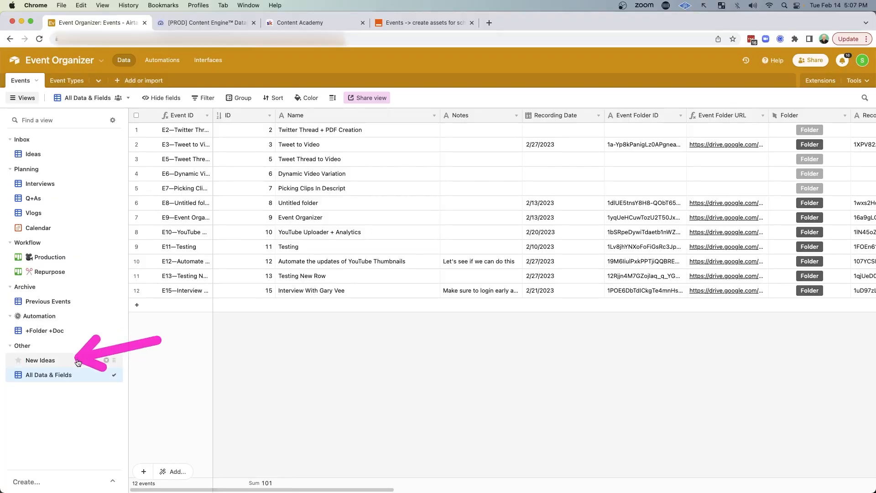
# Step: Review the New Ideas form view and its single Name question
pyautogui.click(40, 360)
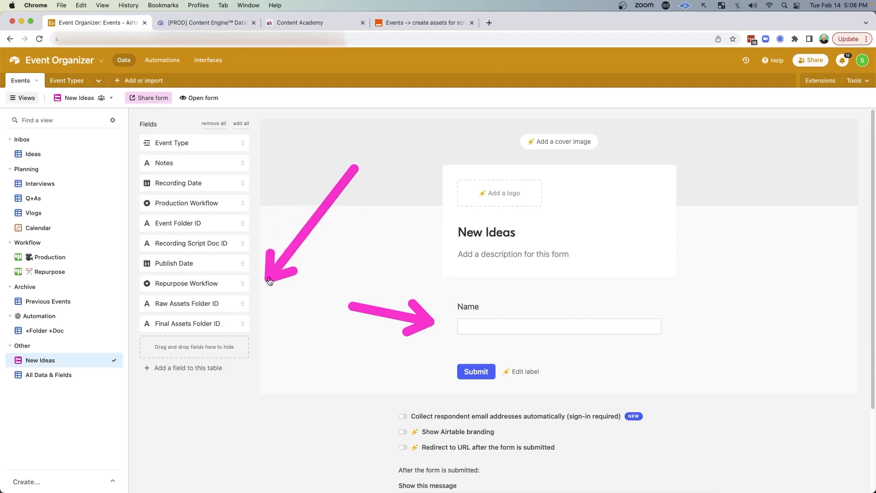
pyautogui.click(47, 375)
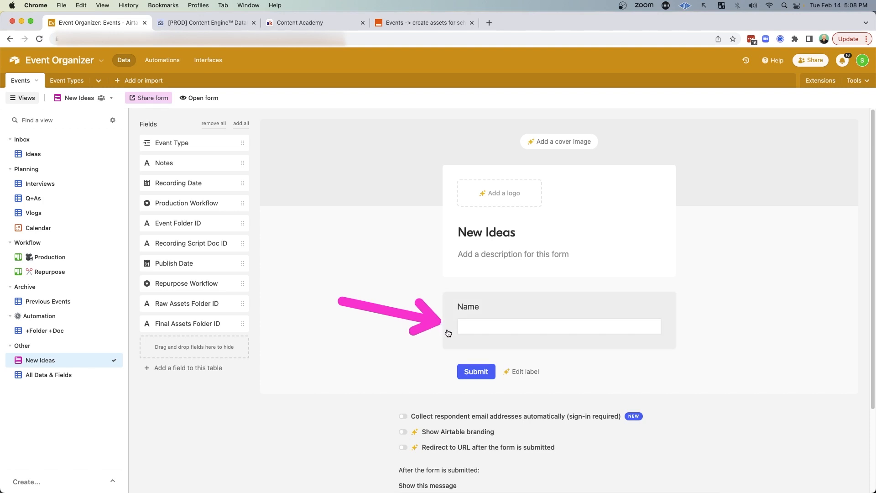
pyautogui.click(203, 98)
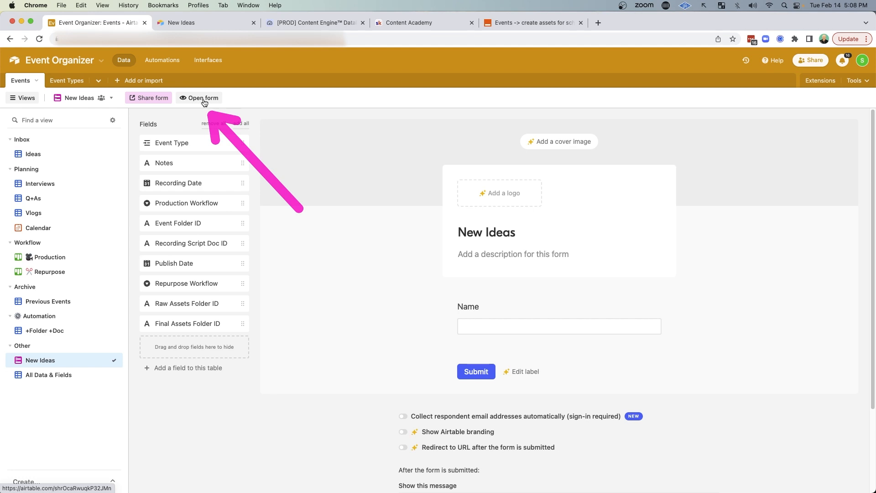
# Step: Submit a first idea through the live New Ideas form and start another response
pyautogui.click(202, 97)
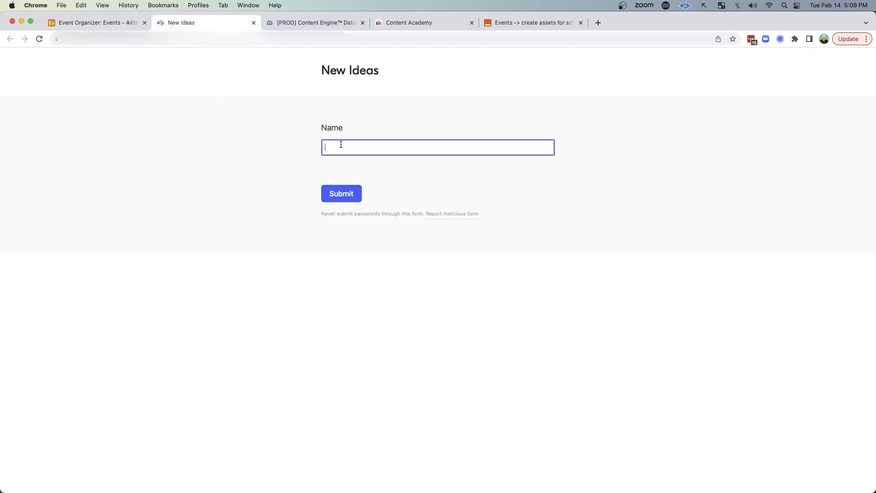
pyautogui.write('In')
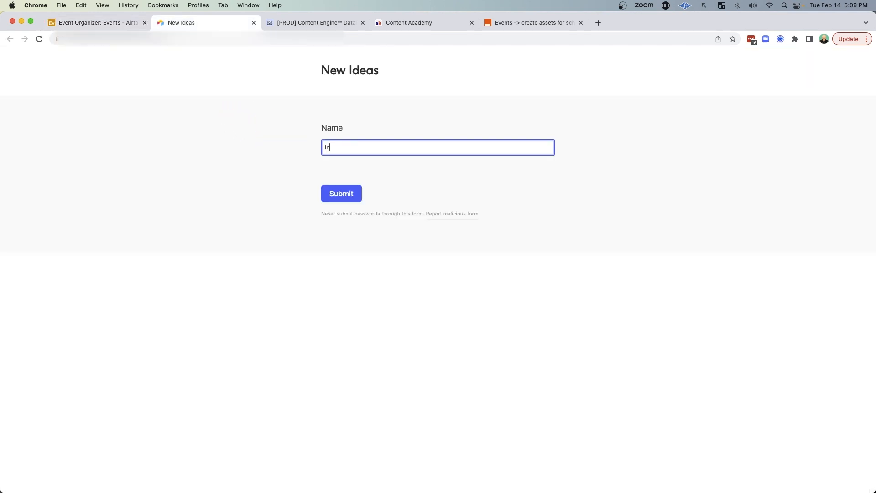
pyautogui.click(341, 194)
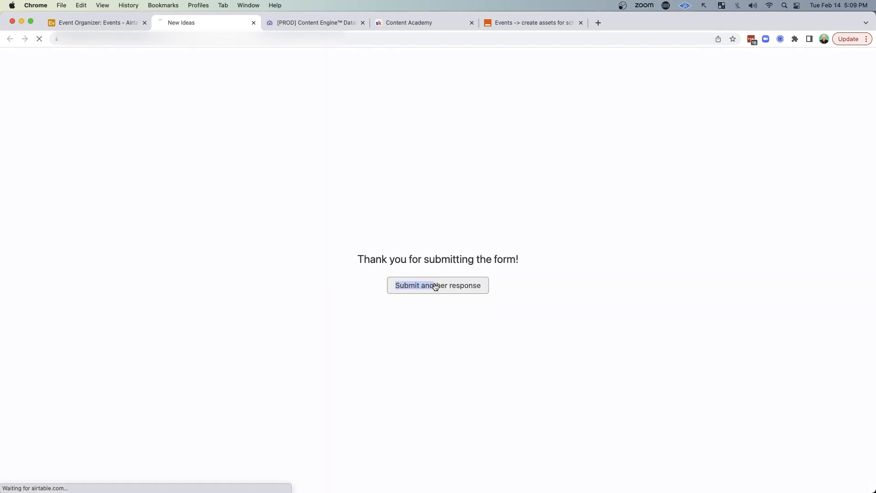
pyautogui.click(438, 285)
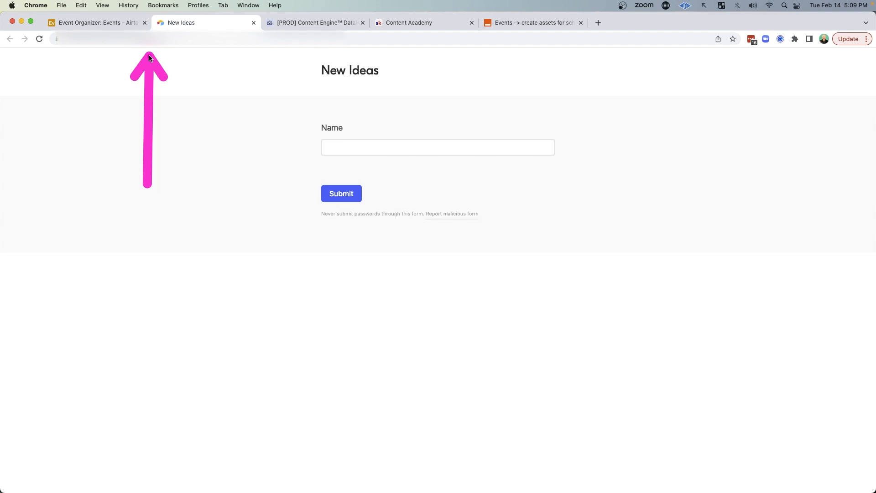
pyautogui.moveTo(191, 66)
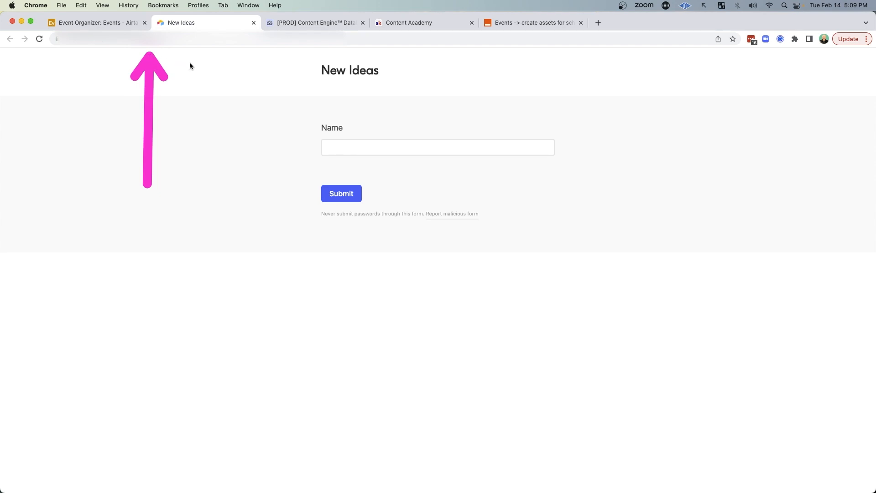
# Step: Submit the Gary Vee and Alex Hormozi interview ideas and return to the Ideas grid
pyautogui.click(99, 23)
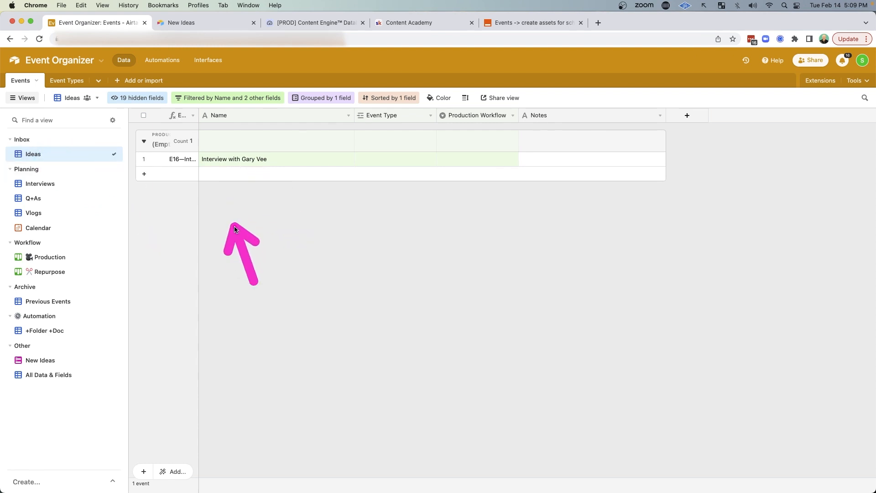
pyautogui.moveTo(226, 199)
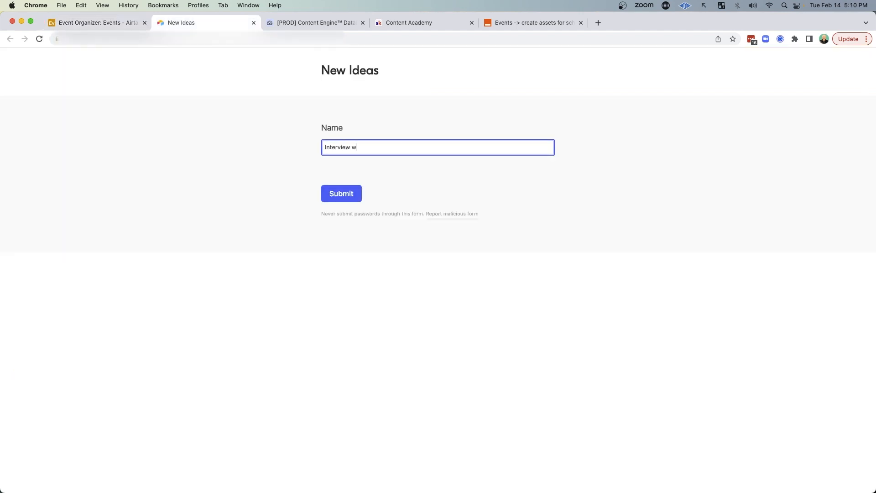
pyautogui.click(99, 22)
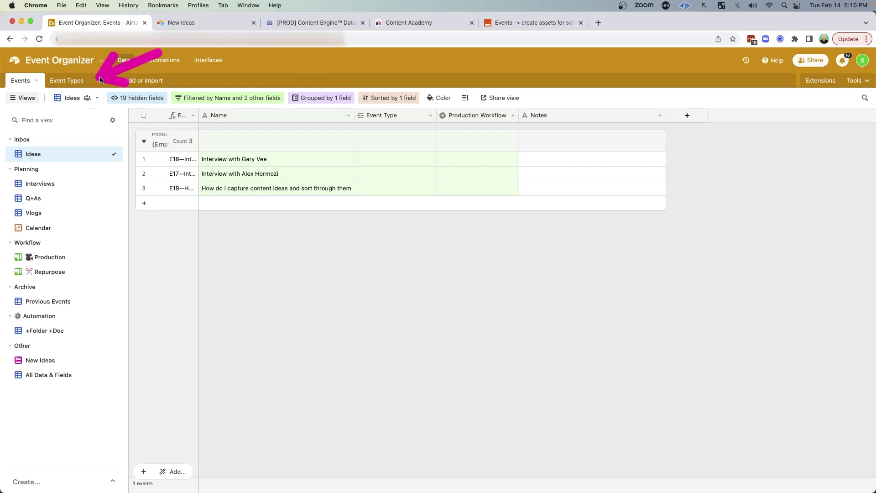
# Step: Add 'What's the hook?' and CTA questions to the Vlog recording script template from Event Types
pyautogui.click(67, 81)
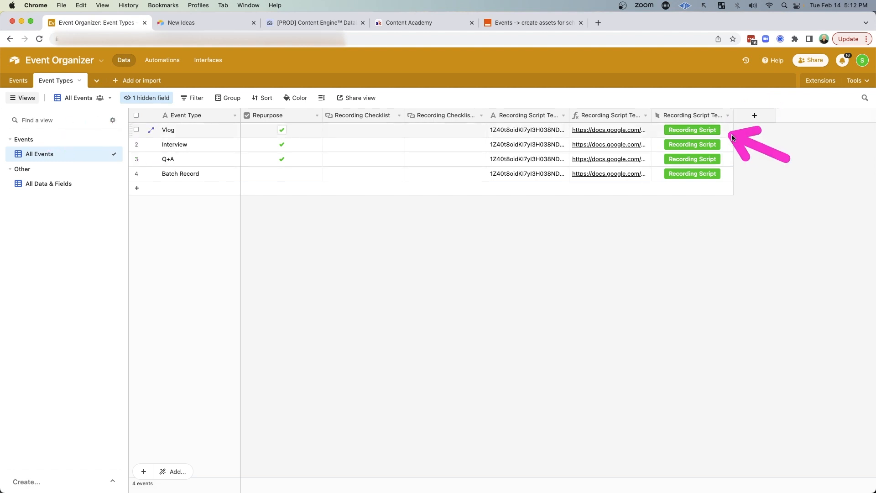
pyautogui.click(691, 129)
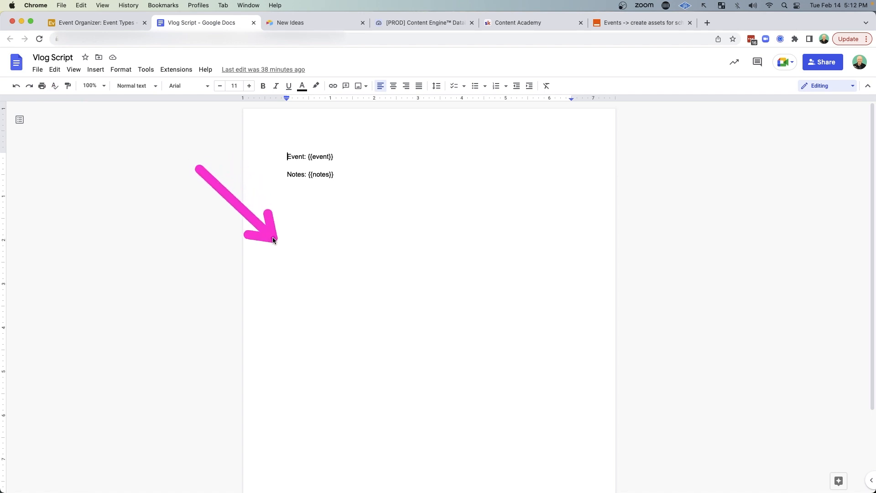
pyautogui.write("What's the hook?")
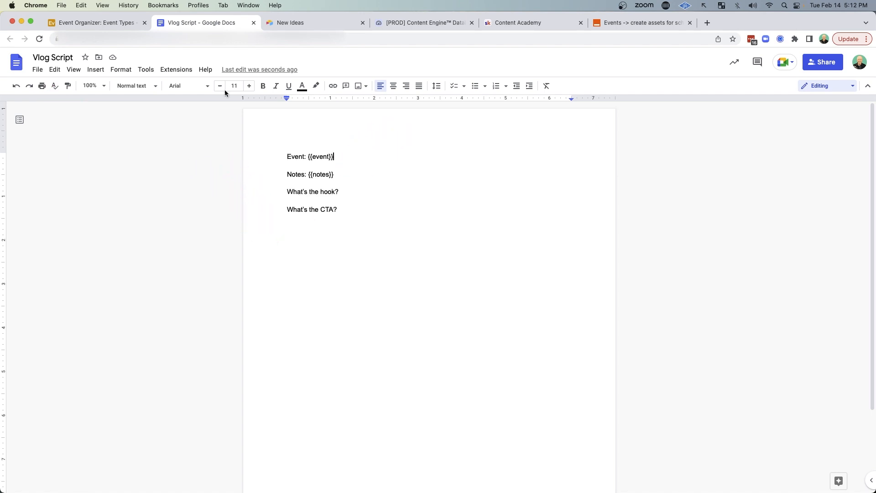
pyautogui.click(91, 23)
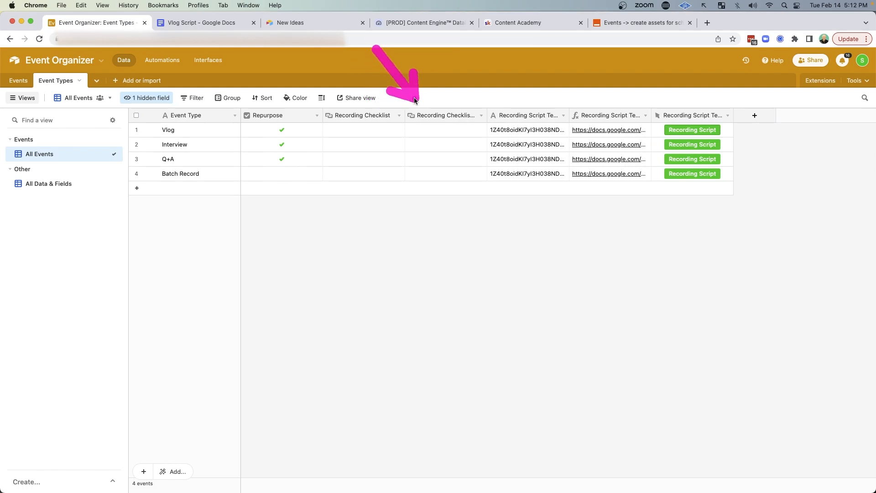
# Step: Link the three ideas to their event types: Vlog and two Interviews
pyautogui.click(18, 80)
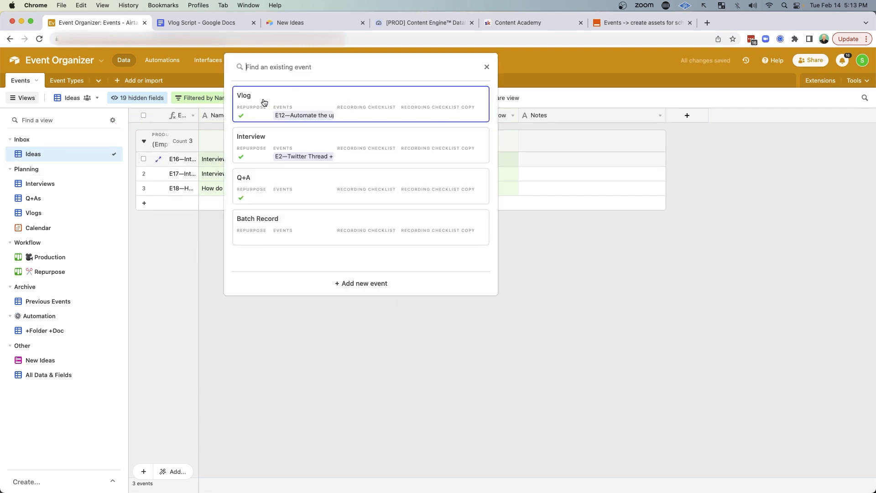
pyautogui.click(264, 102)
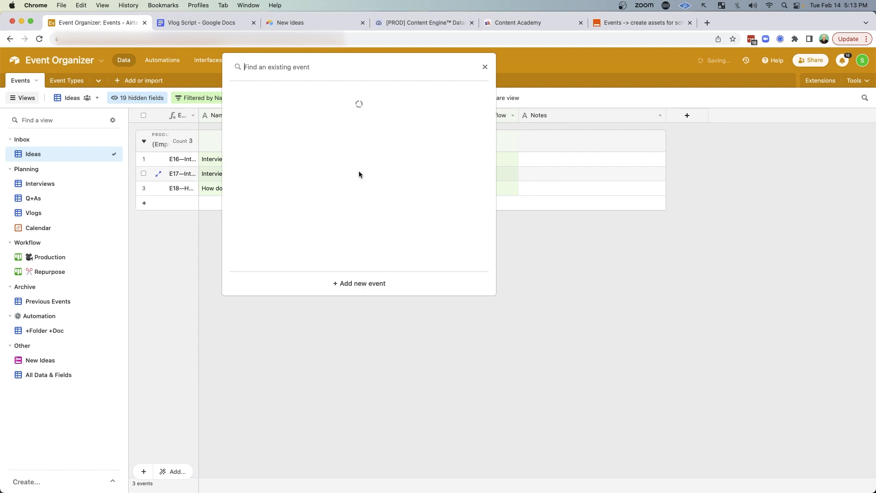
pyautogui.click(485, 66)
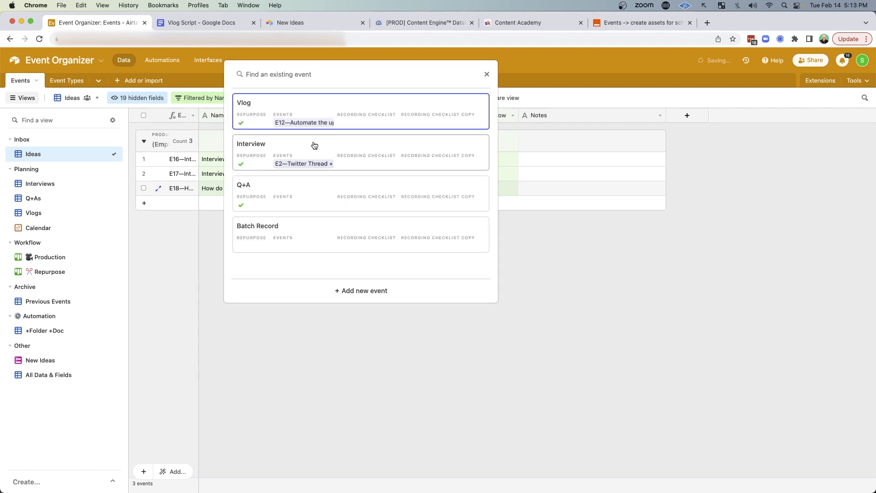
pyautogui.click(486, 74)
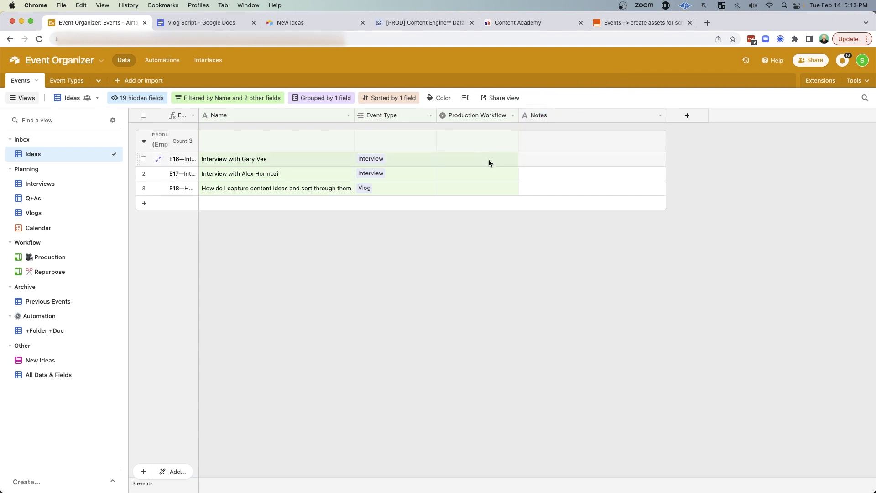
# Step: Mark the Gary Vee and Alex Hormozi interviews as Maybe in Production Workflow
pyautogui.click(476, 159)
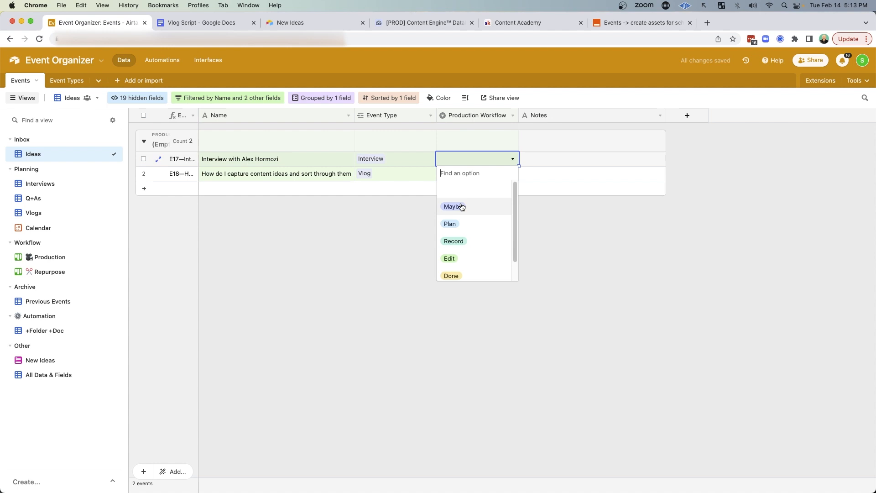
pyautogui.click(450, 223)
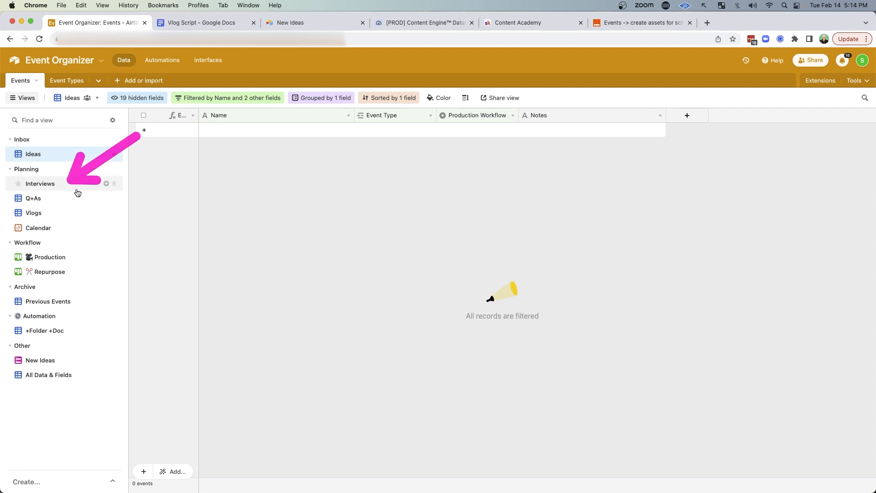
# Step: Move the Gary Vee interview to Plan in the Interviews view
pyautogui.click(40, 184)
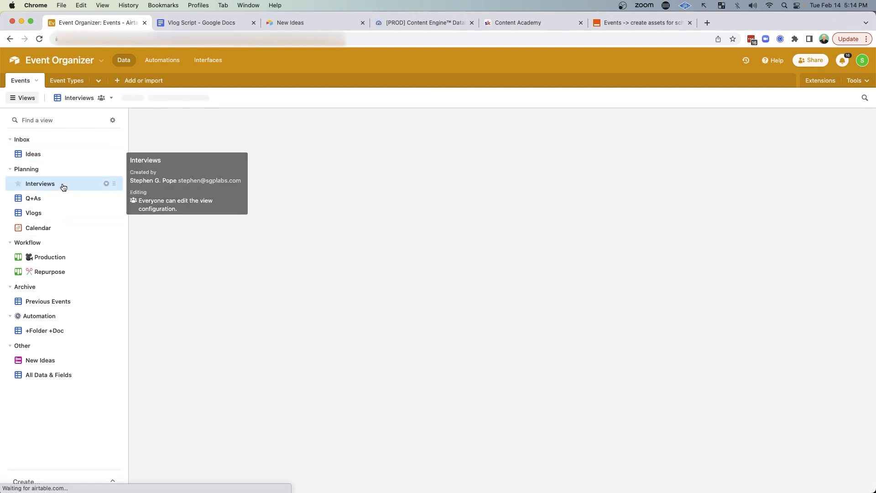
pyautogui.click(40, 183)
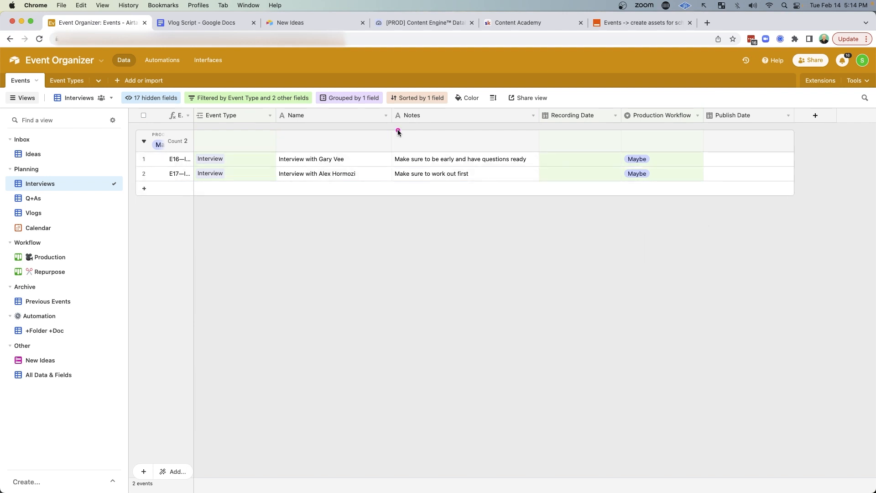
pyautogui.moveTo(659, 199)
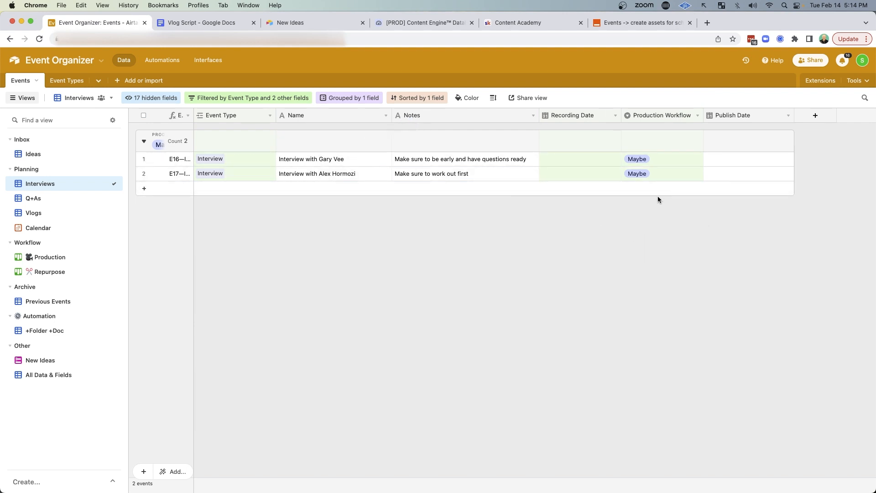
pyautogui.click(661, 159)
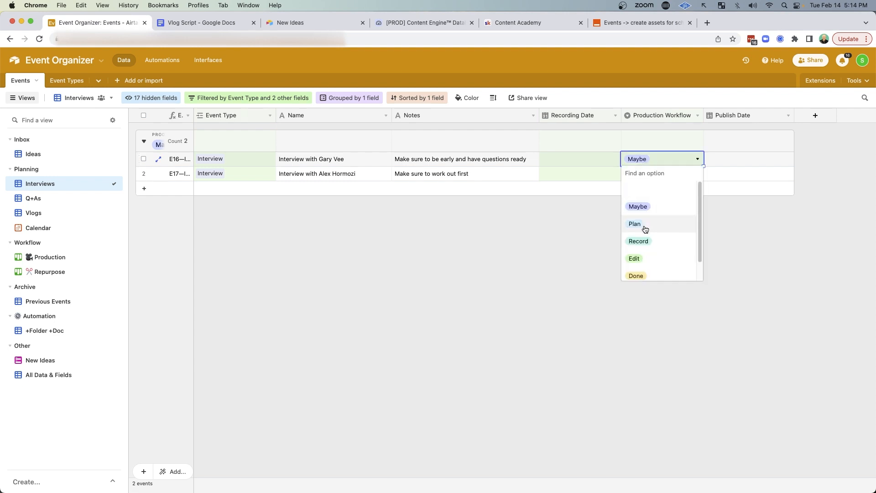
pyautogui.click(634, 223)
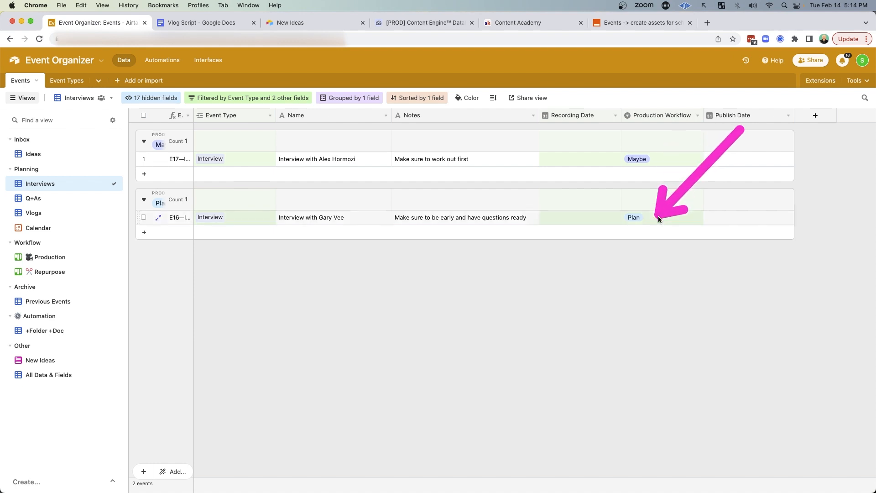
# Step: Give the Gary Vee interview a February 21 recording date and check the Calendar
pyautogui.click(580, 218)
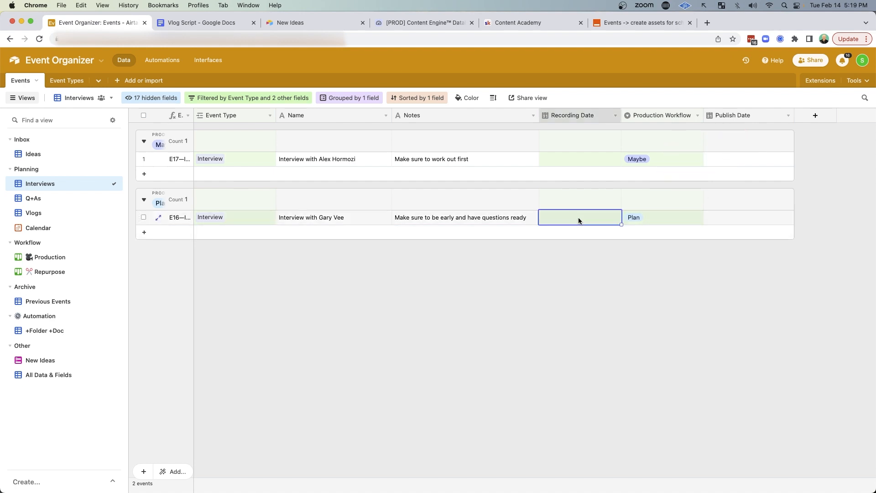
pyautogui.click(579, 217)
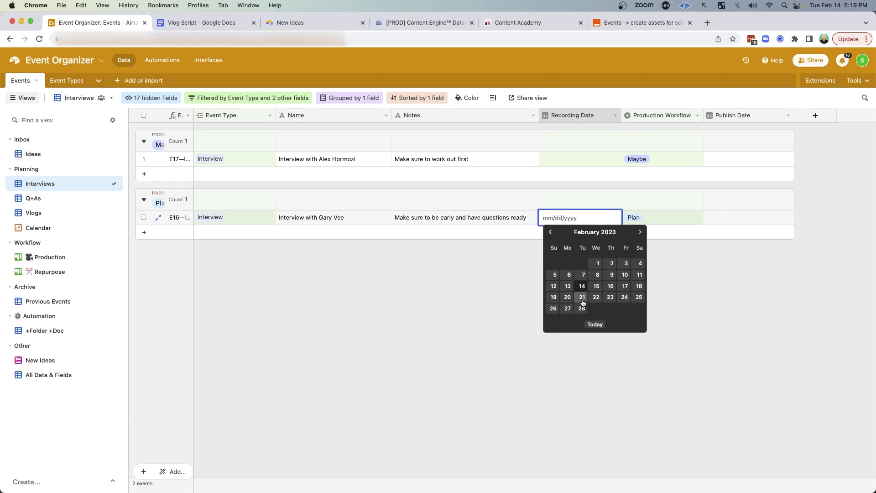
pyautogui.click(582, 298)
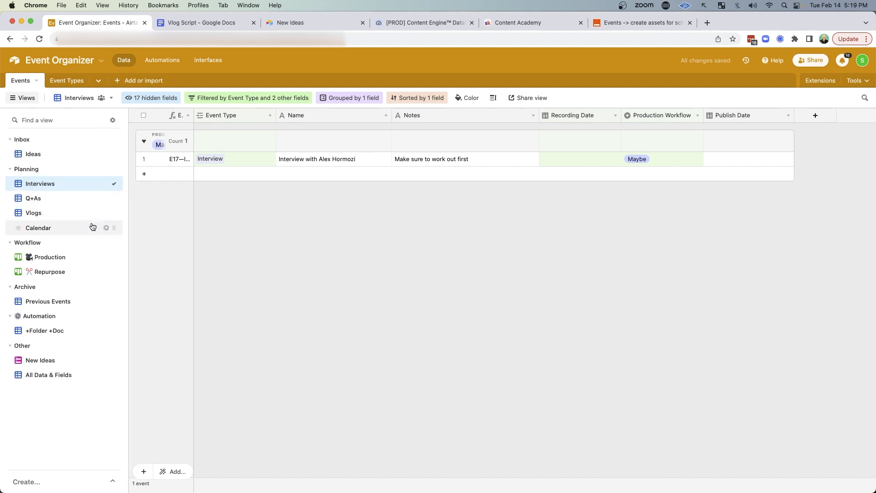
pyautogui.click(38, 228)
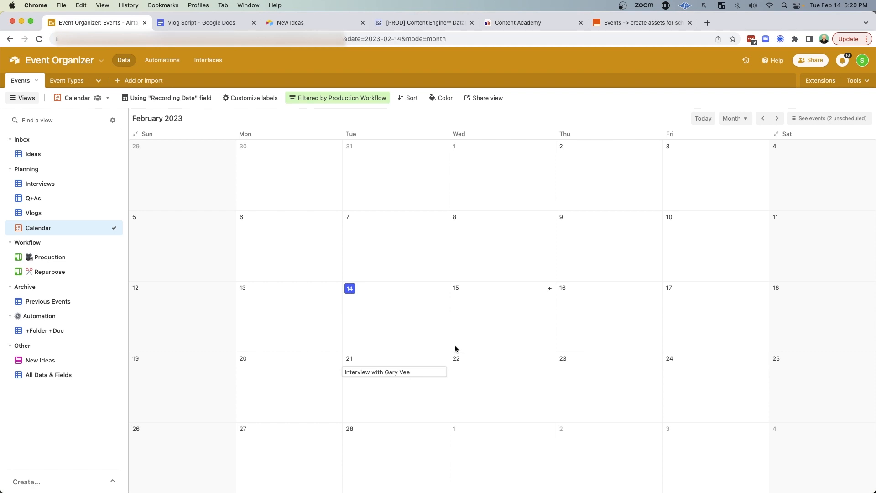
# Step: Find the Gary Vee interview at Record on the Production kanban and open its Drive folder
pyautogui.click(49, 257)
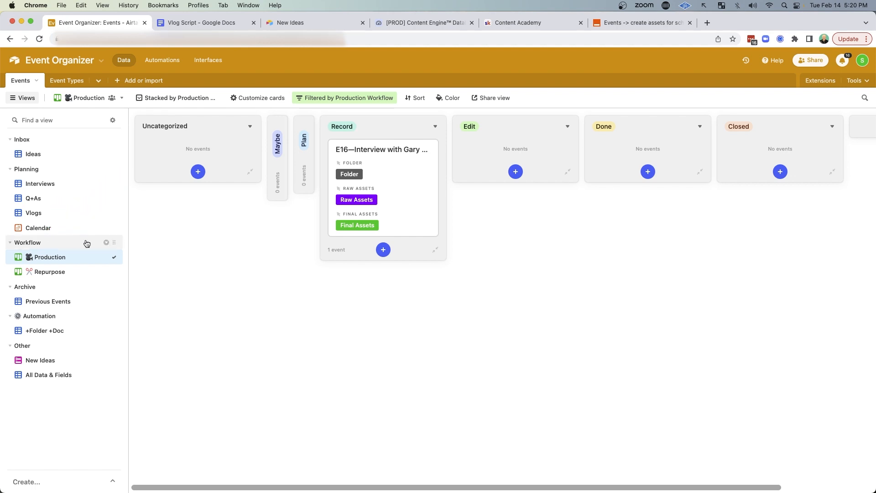
pyautogui.moveTo(153, 254)
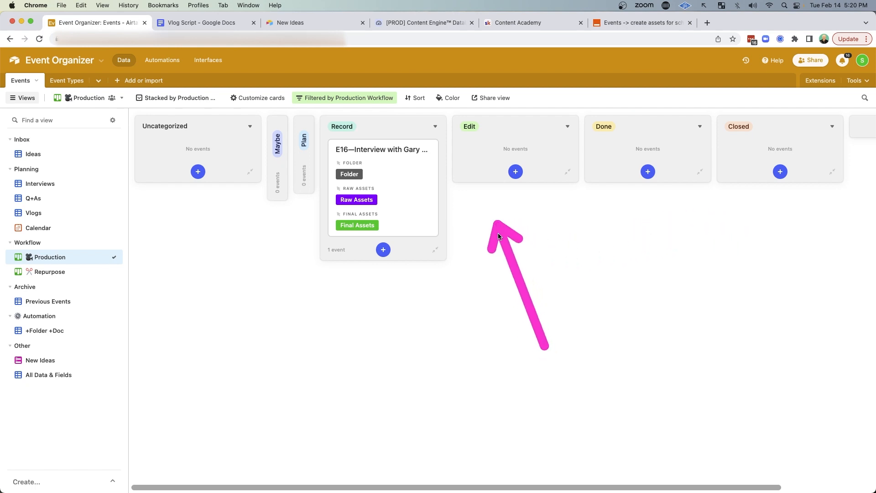
pyautogui.moveTo(398, 150)
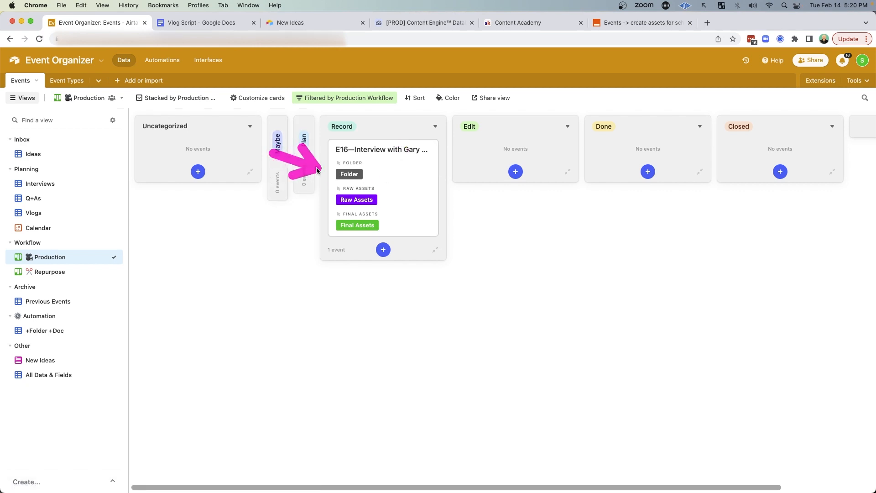
pyautogui.click(349, 173)
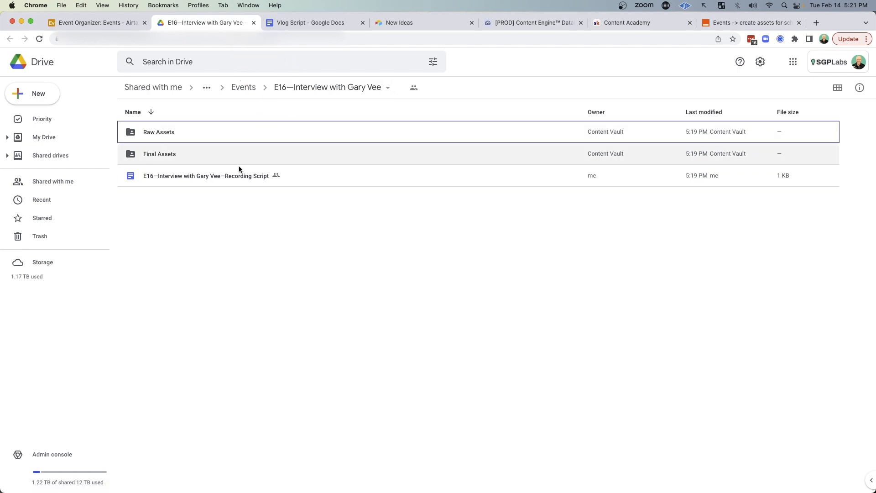
pyautogui.moveTo(230, 208)
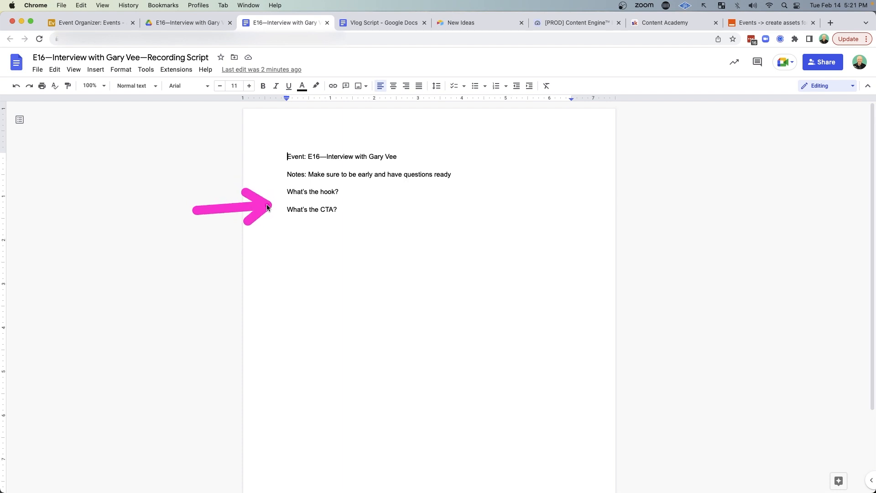
pyautogui.click(184, 22)
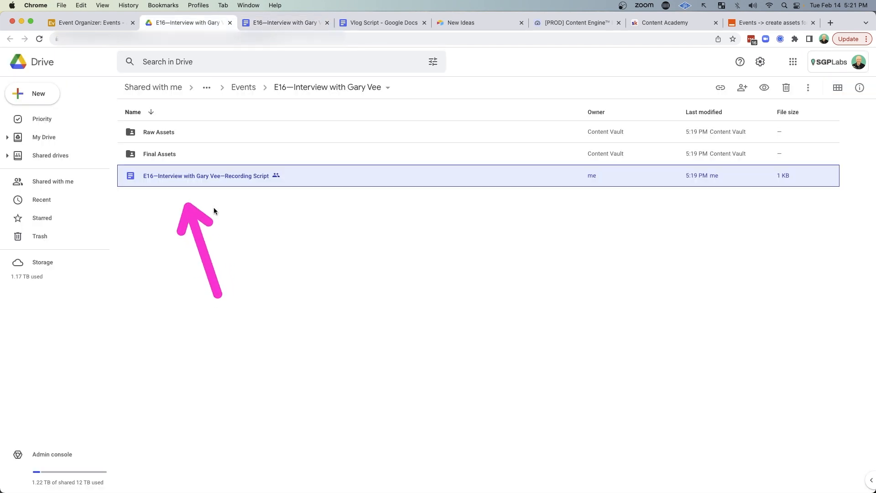
pyautogui.click(382, 22)
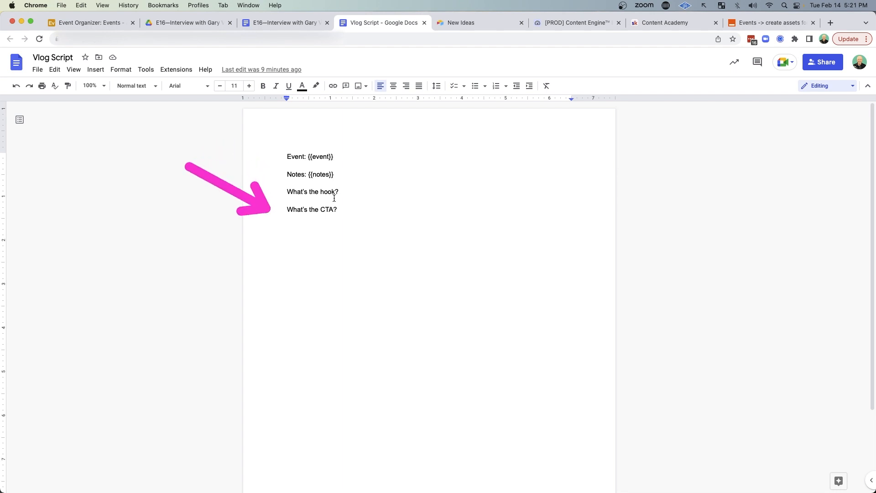
pyautogui.click(187, 22)
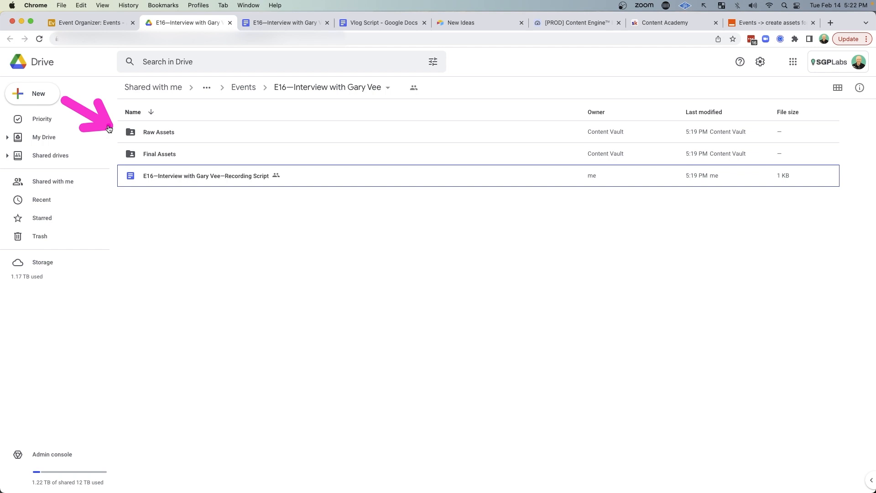
pyautogui.moveTo(292, 251)
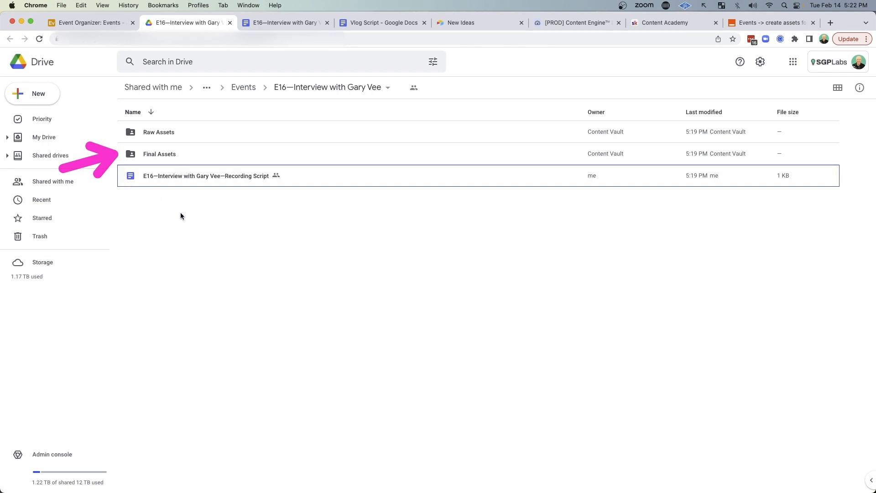
pyautogui.click(87, 22)
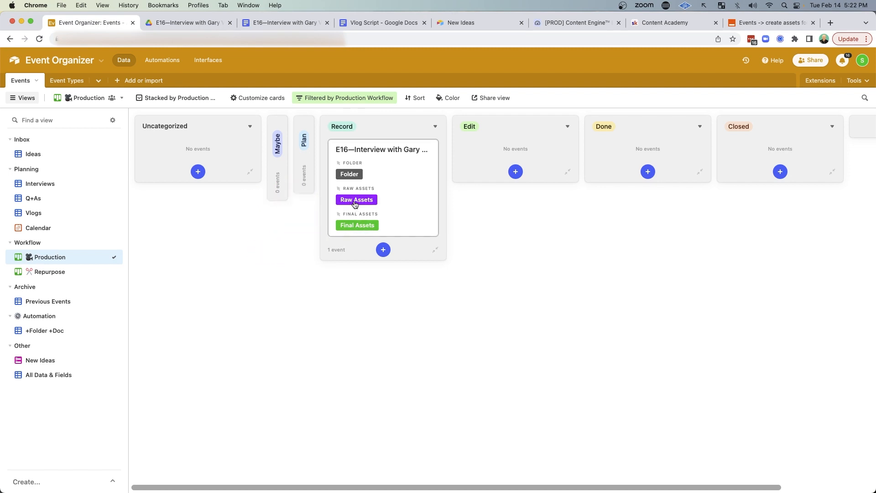
# Step: Check the event's Raw Assets folder, then confirm its card sits in Done on the Production kanban
pyautogui.click(356, 199)
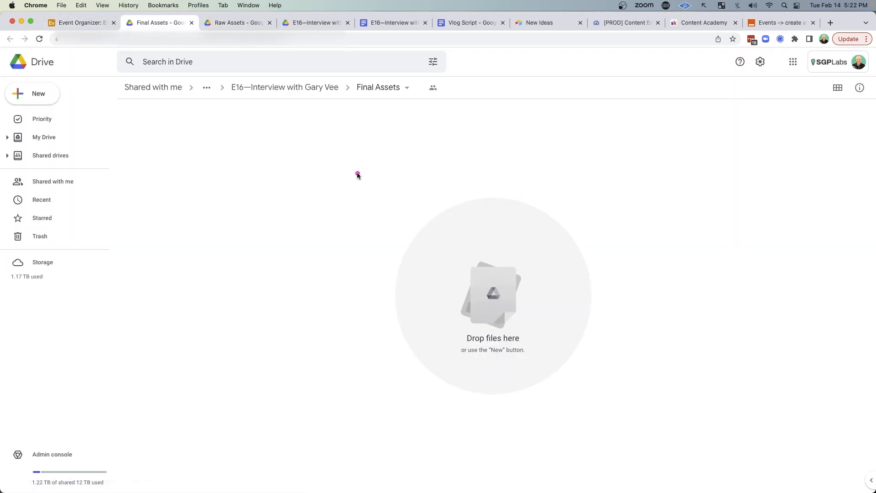
pyautogui.click(82, 23)
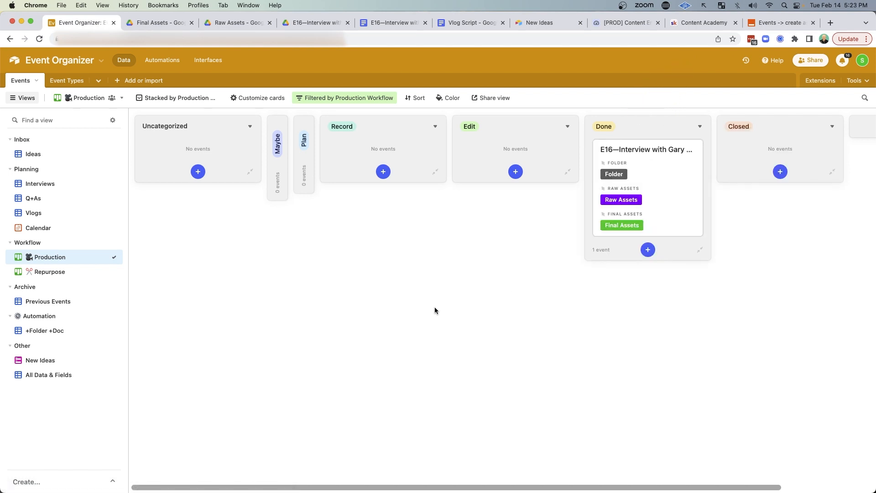
pyautogui.click(67, 80)
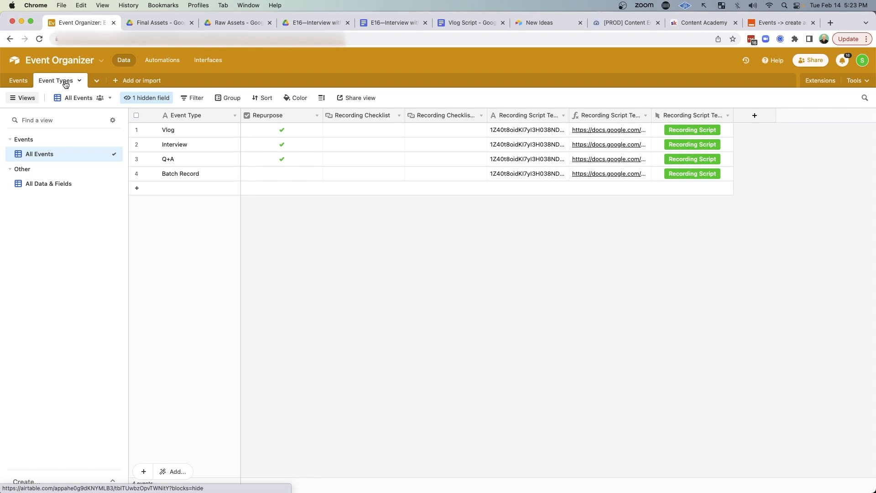
pyautogui.moveTo(211, 136)
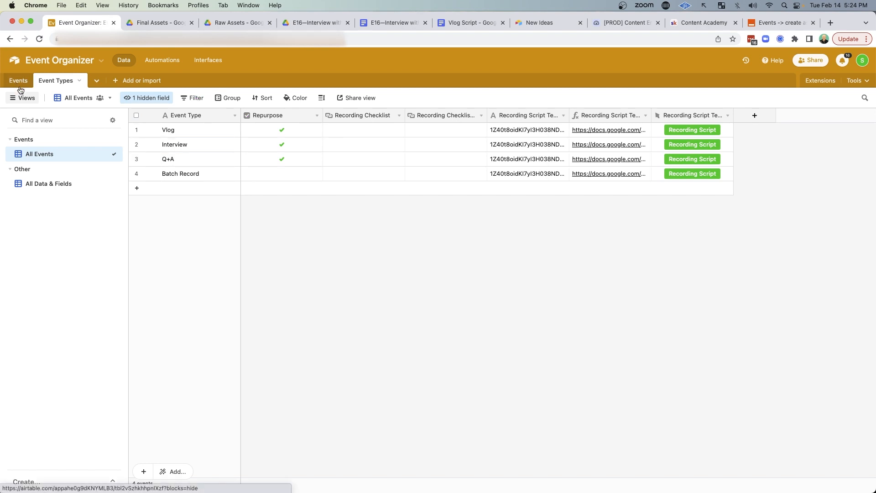
pyautogui.click(17, 81)
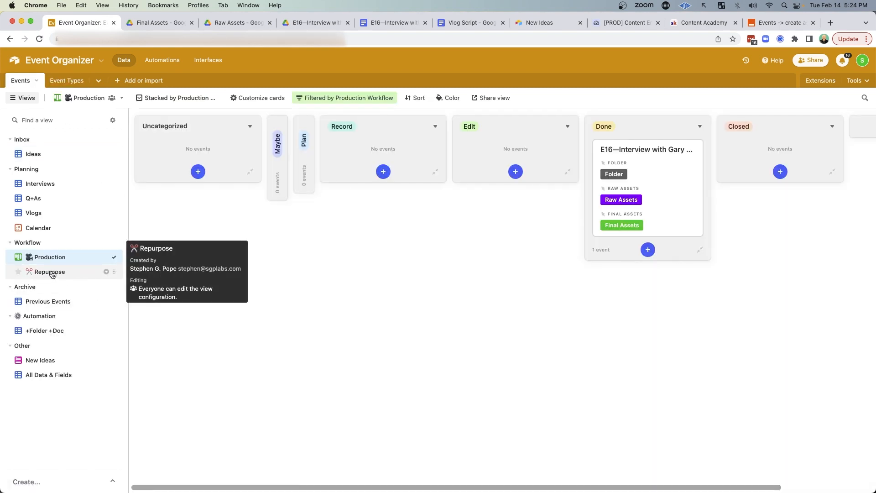
# Step: Move the interview event across the Repurpose board through Pick Clips, Edit Clips and Done
pyautogui.click(50, 272)
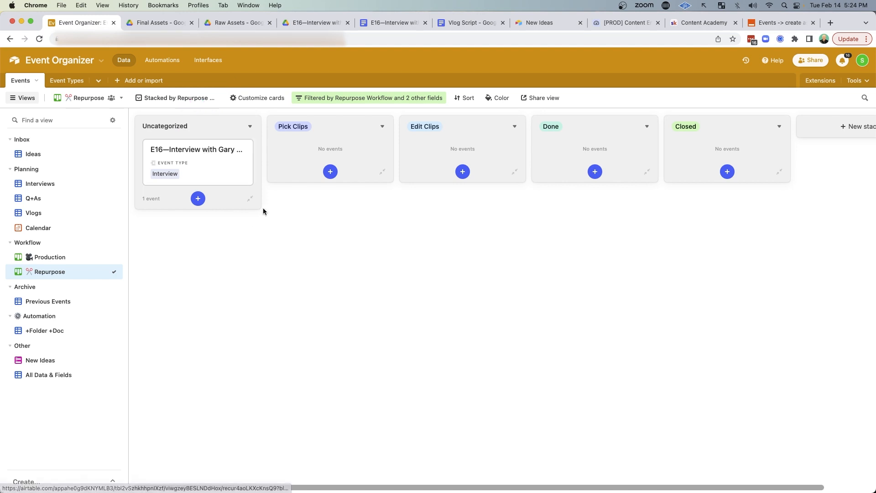
pyautogui.moveTo(197, 163); pyautogui.dragTo(295, 163)
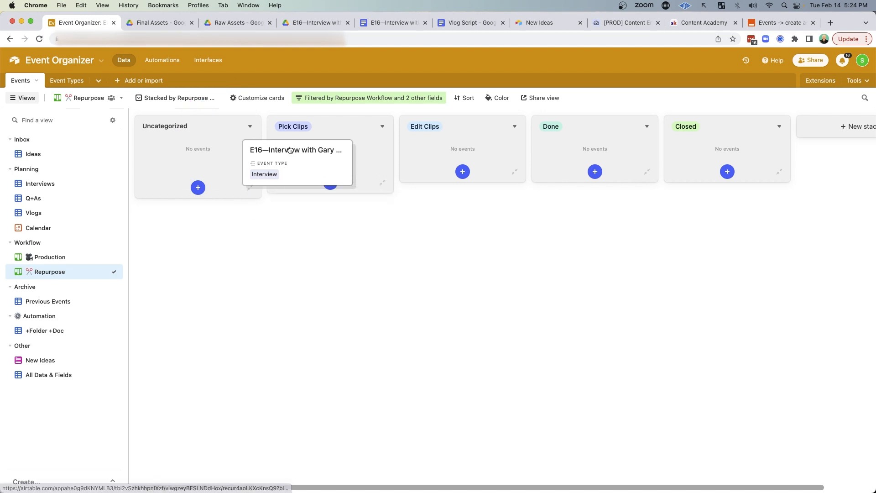
pyautogui.moveTo(295, 163); pyautogui.dragTo(461, 162)
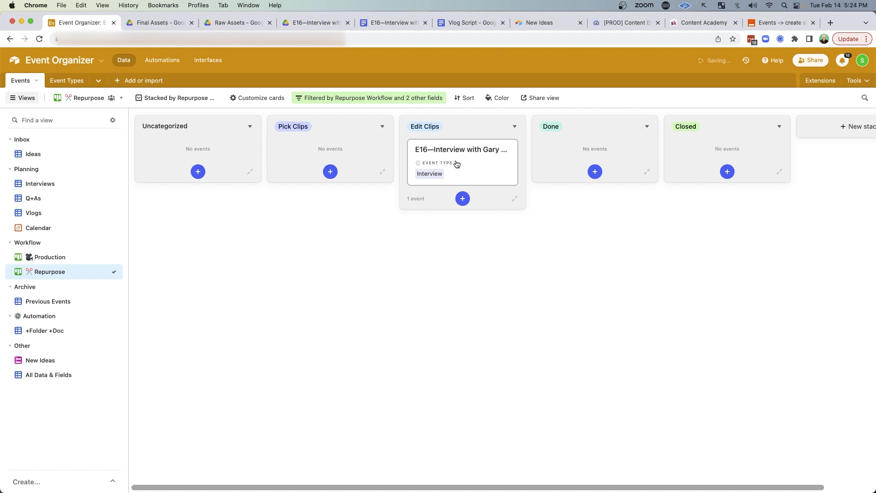
pyautogui.moveTo(462, 149); pyautogui.dragTo(594, 149)
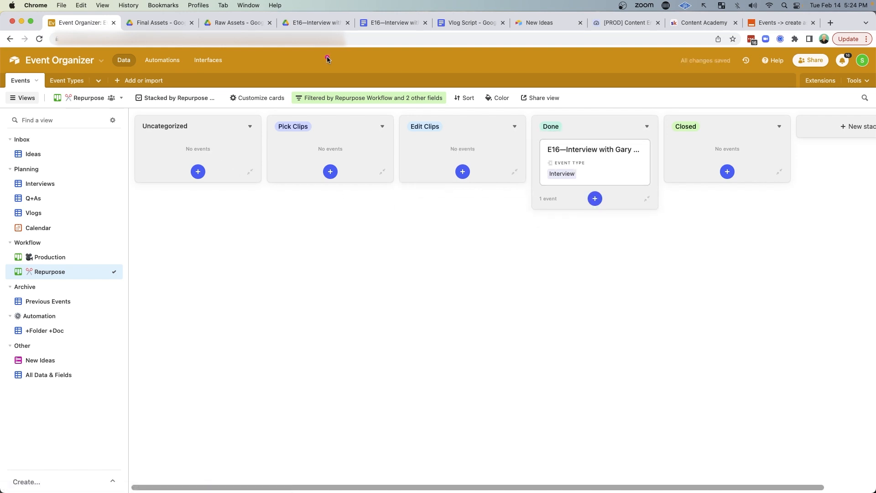
# Step: Show Final Assets, Raw Assets and Folder on the cards, then move the event off the board
pyautogui.click(261, 98)
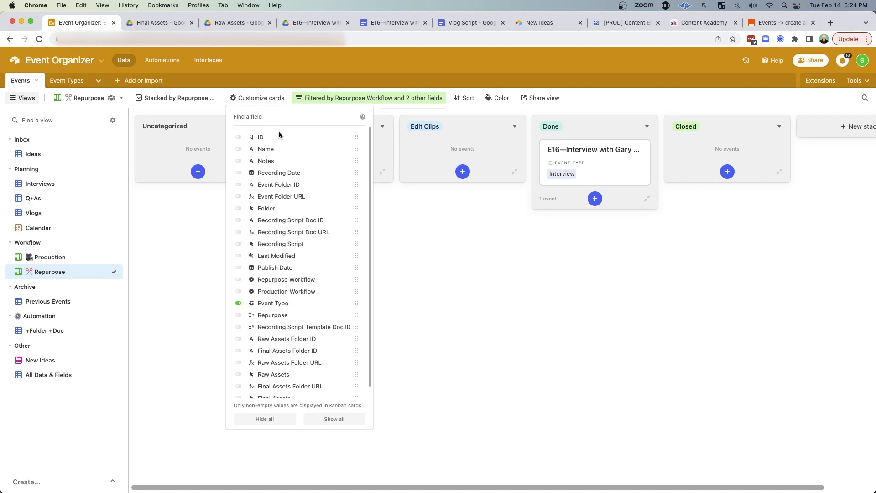
pyautogui.moveTo(347, 341)
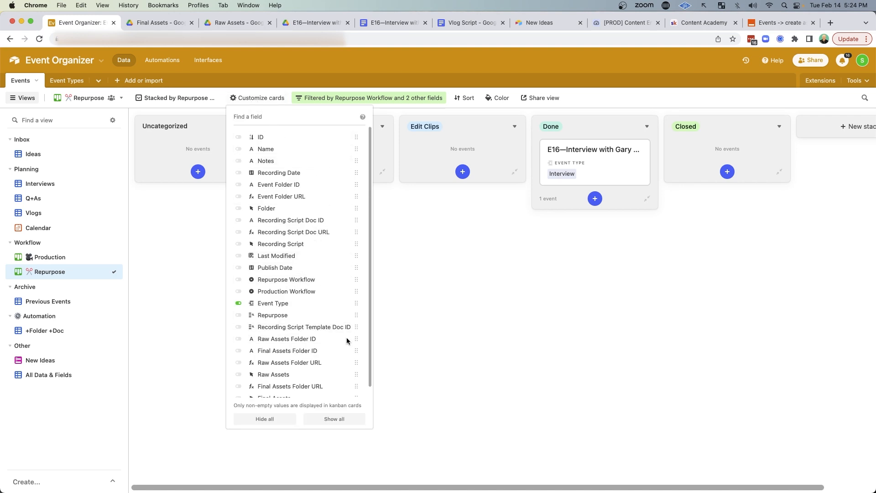
pyautogui.scroll(-3)
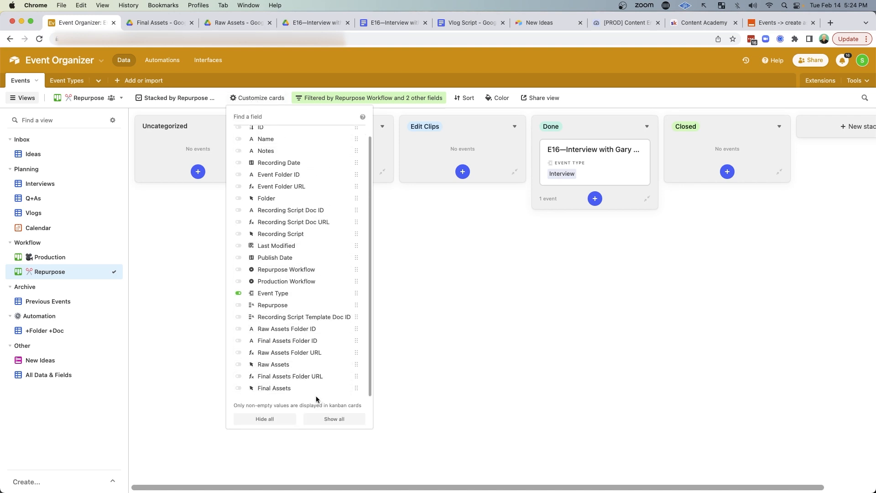
pyautogui.click(239, 388)
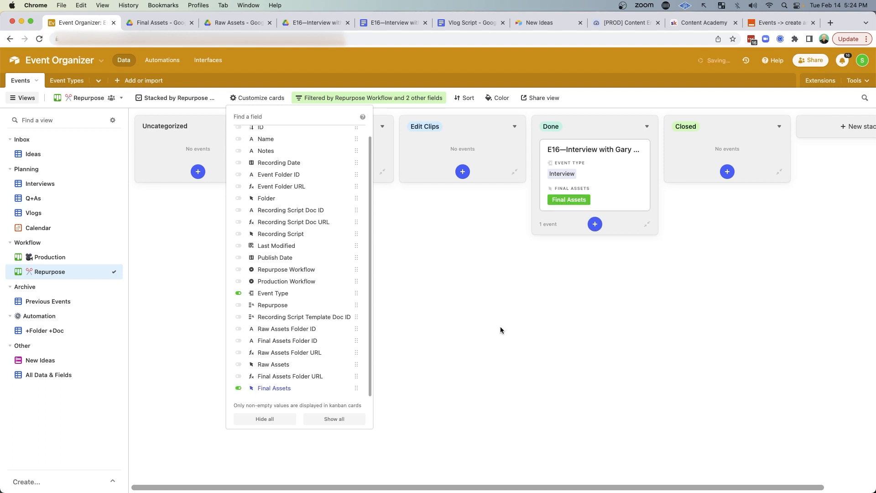
pyautogui.click(238, 364)
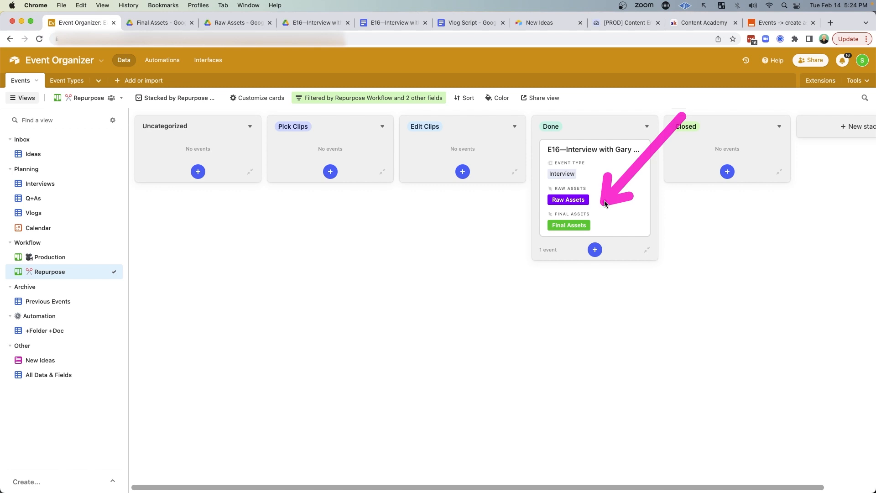
pyautogui.click(257, 97)
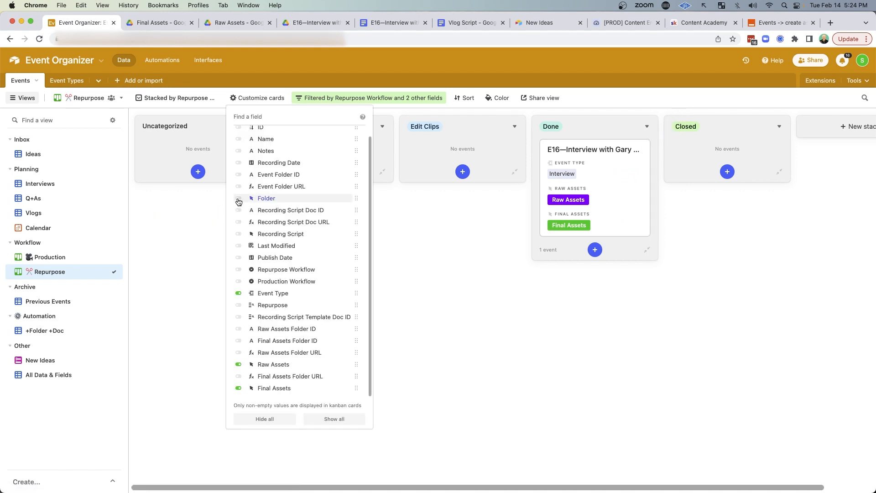
pyautogui.click(238, 198)
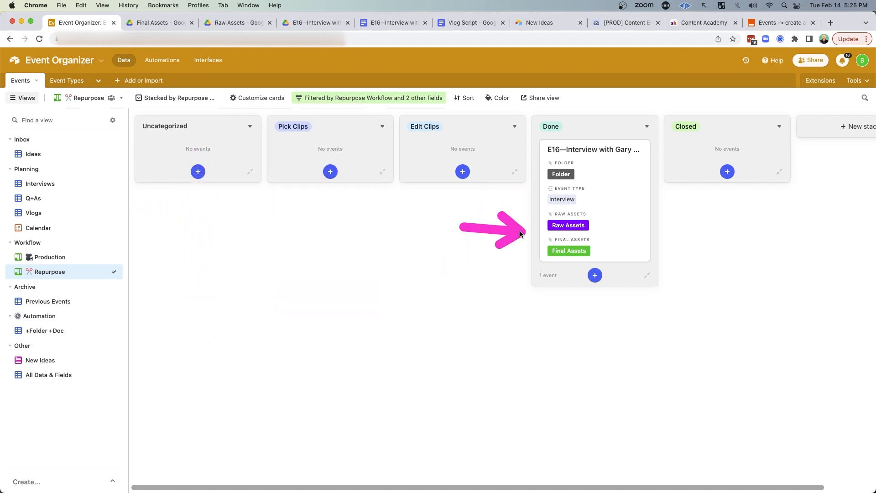
pyautogui.click(258, 98)
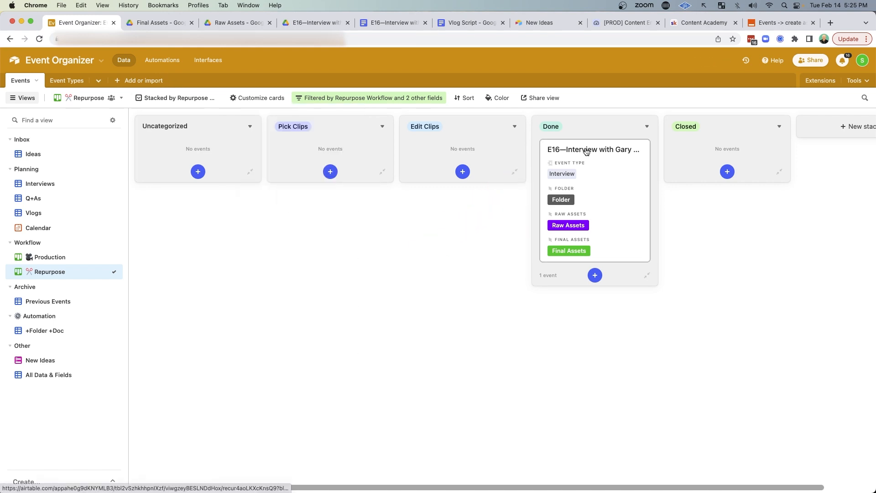
pyautogui.moveTo(592, 149); pyautogui.dragTo(726, 145)
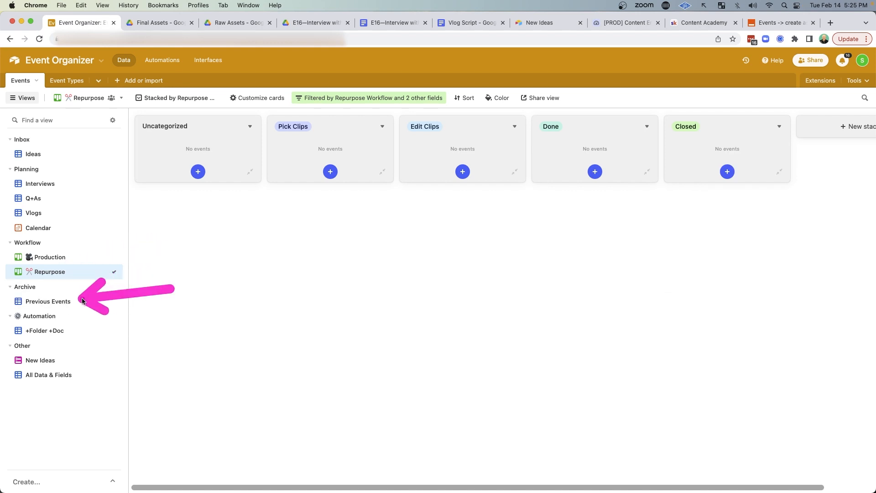
# Step: View the Previous Events archive, then switch to the Ready To Record automation view
pyautogui.click(48, 301)
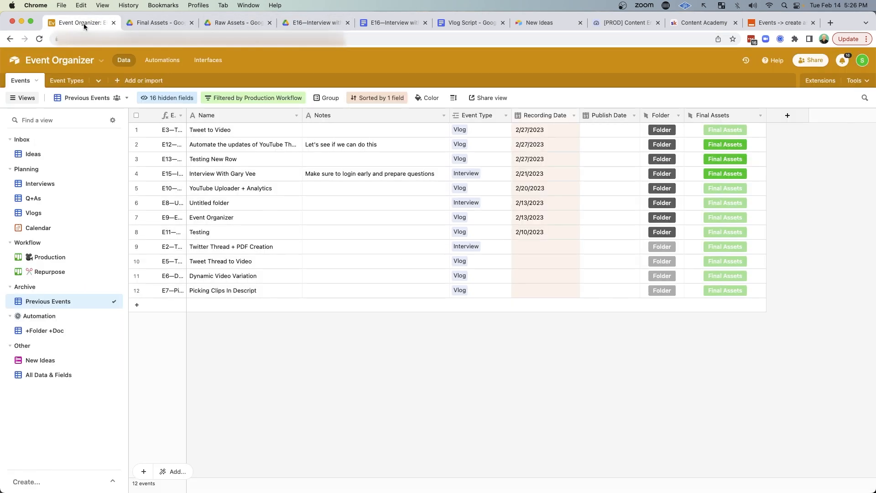
pyautogui.doubleClick(44, 331)
pyautogui.write('Ready To Record')
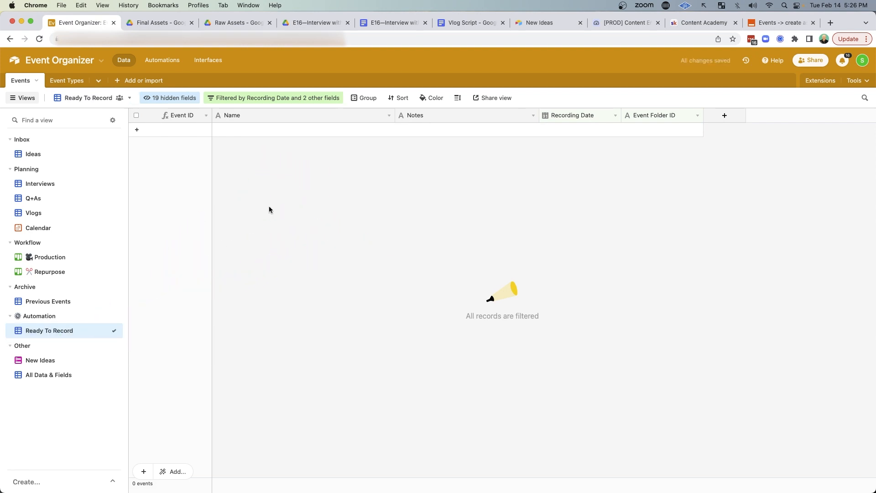
# Step: Reveal the Ready To Record filter conditions in Airtable and return to the Zapier zap
pyautogui.click(781, 22)
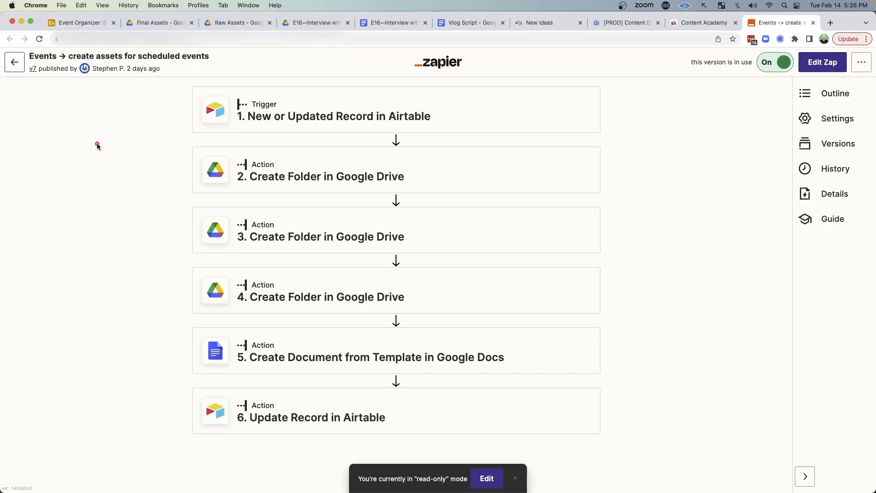
pyautogui.click(83, 23)
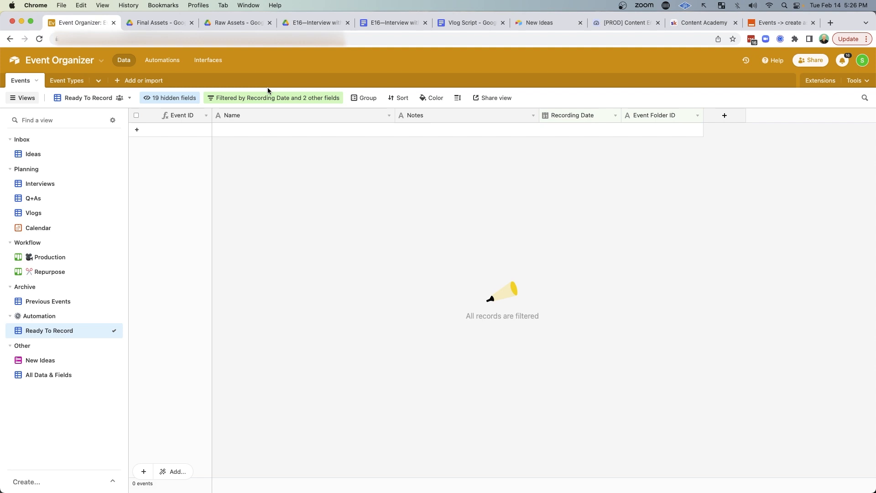
pyautogui.click(274, 98)
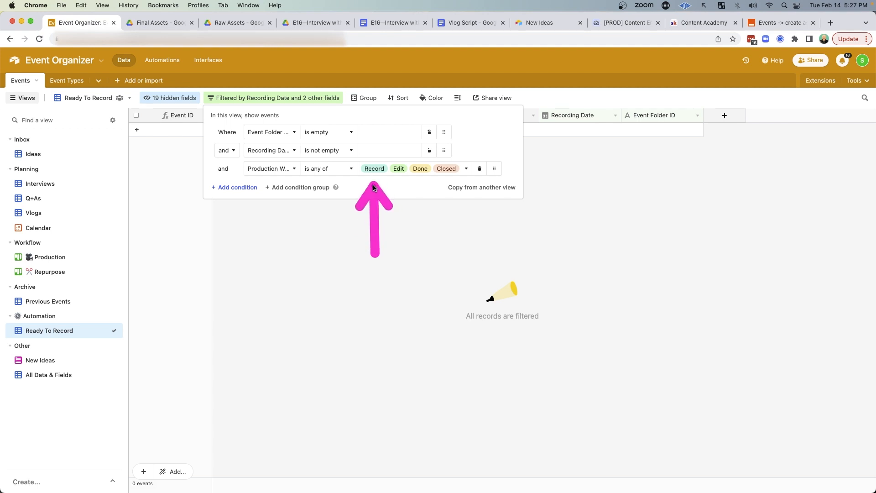
pyautogui.click(781, 22)
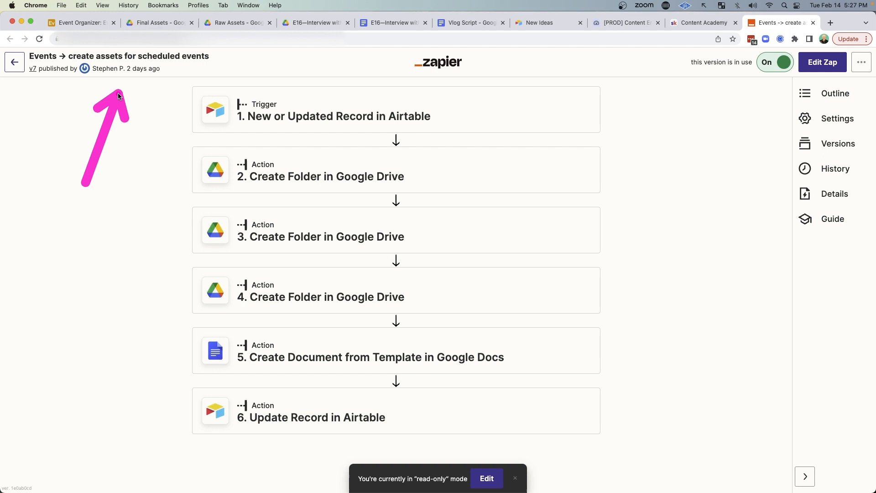
# Step: Expand the zap's Airtable trigger details and glance at the Vlog Script doc and Airtable base
pyautogui.click(333, 110)
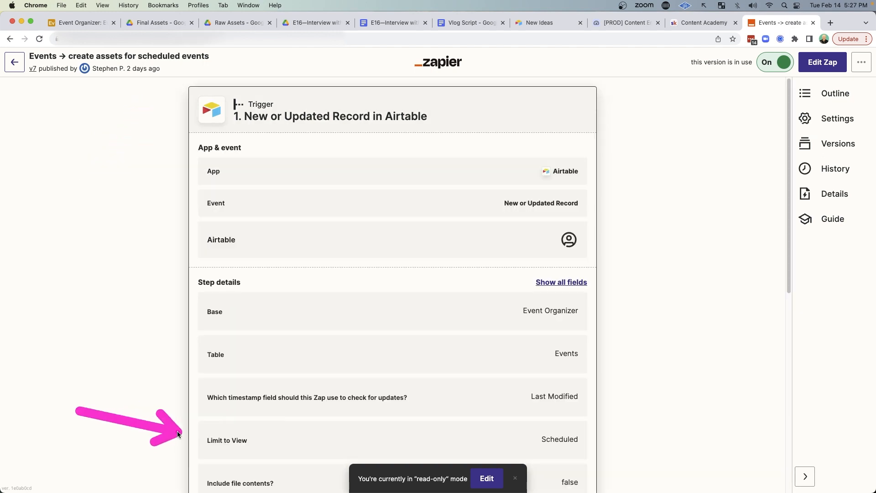
pyautogui.scroll(-3)
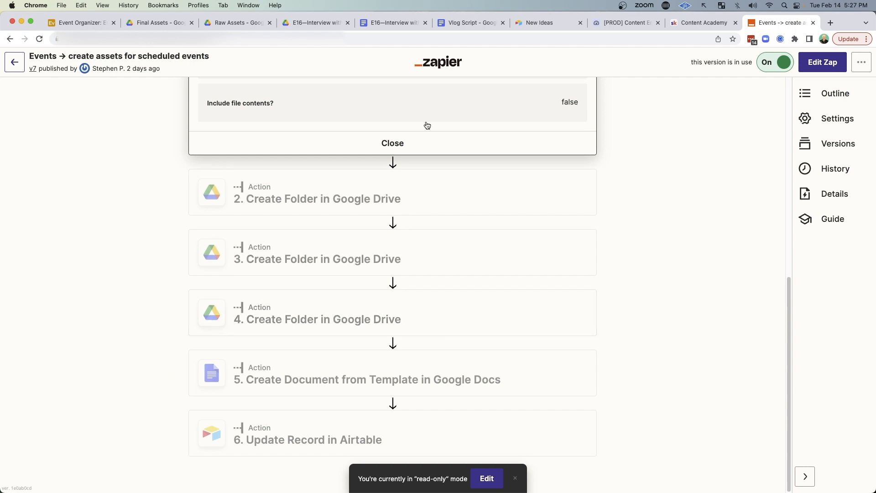
pyautogui.click(468, 22)
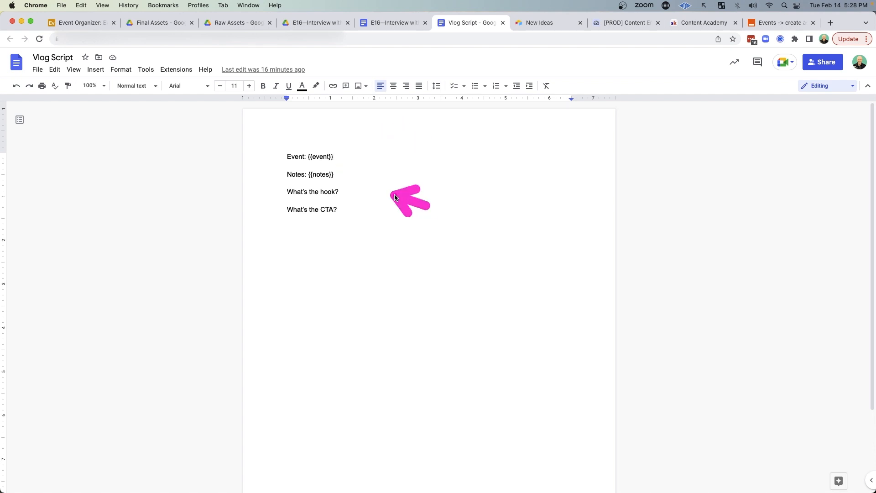
pyautogui.click(83, 23)
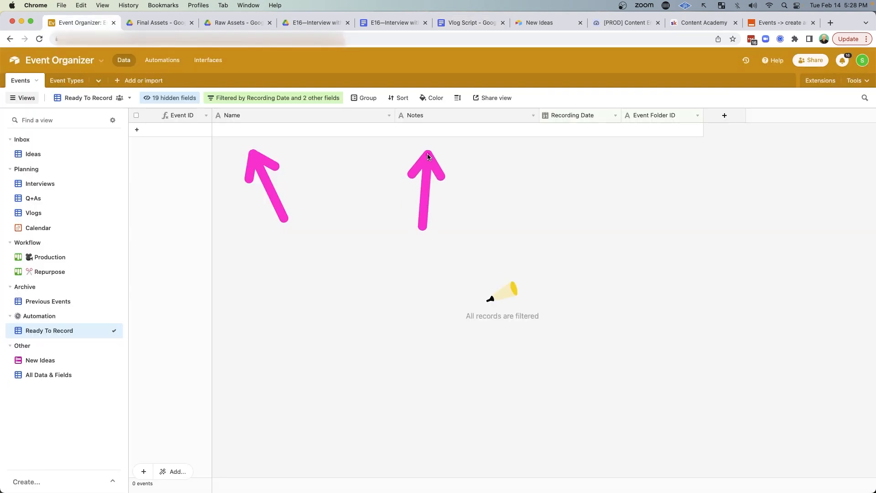
pyautogui.click(783, 23)
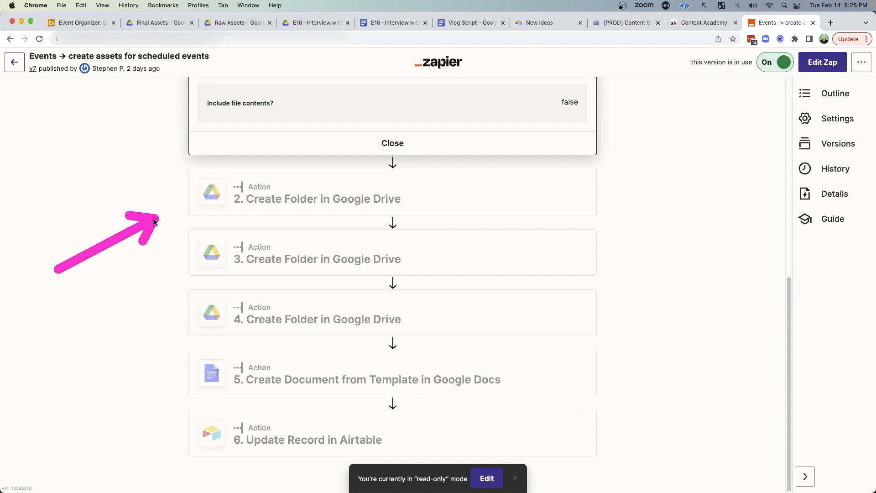